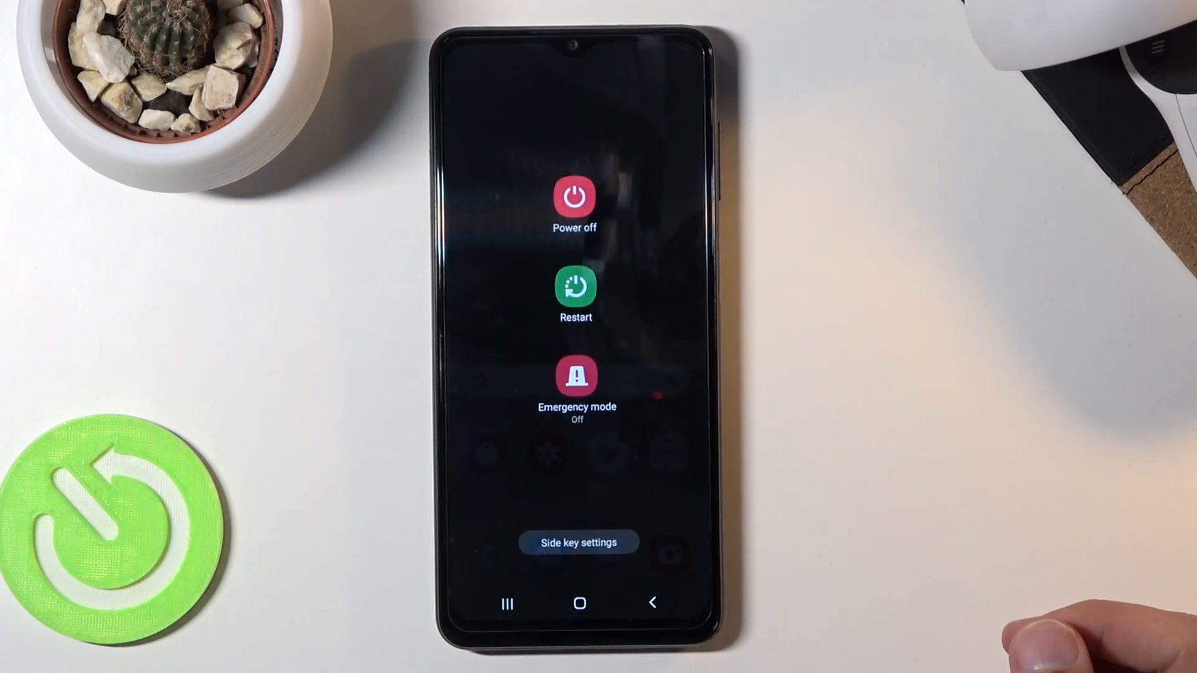
Step: Power the phone off from the power menu and confirm the shutdown
left_click(574, 201)
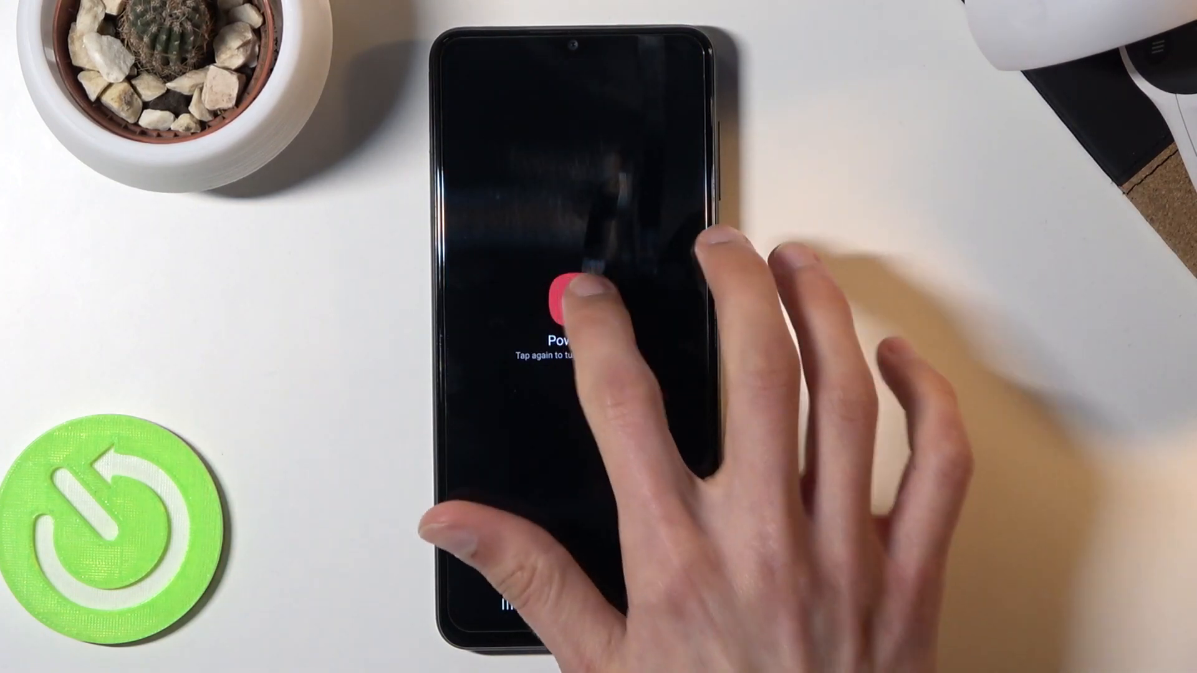
left_click(557, 305)
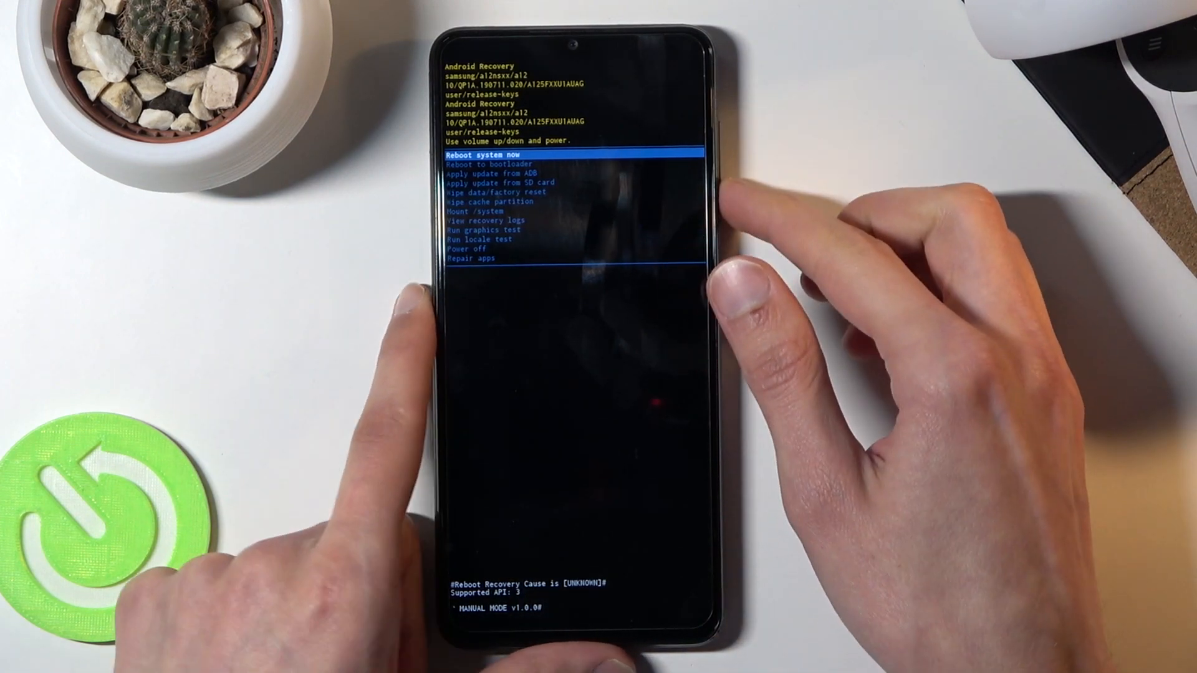
Step: Move the recovery highlight down one option and back up to Reboot to bootloader
key("volumedown")
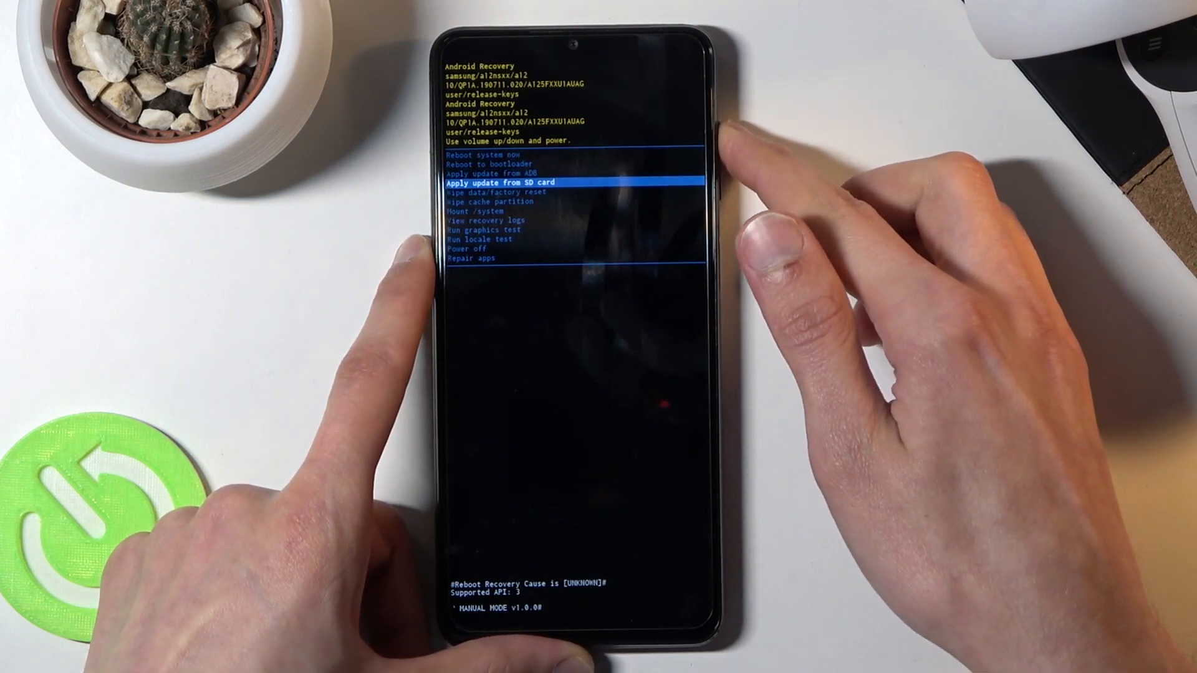
key("volumeup")
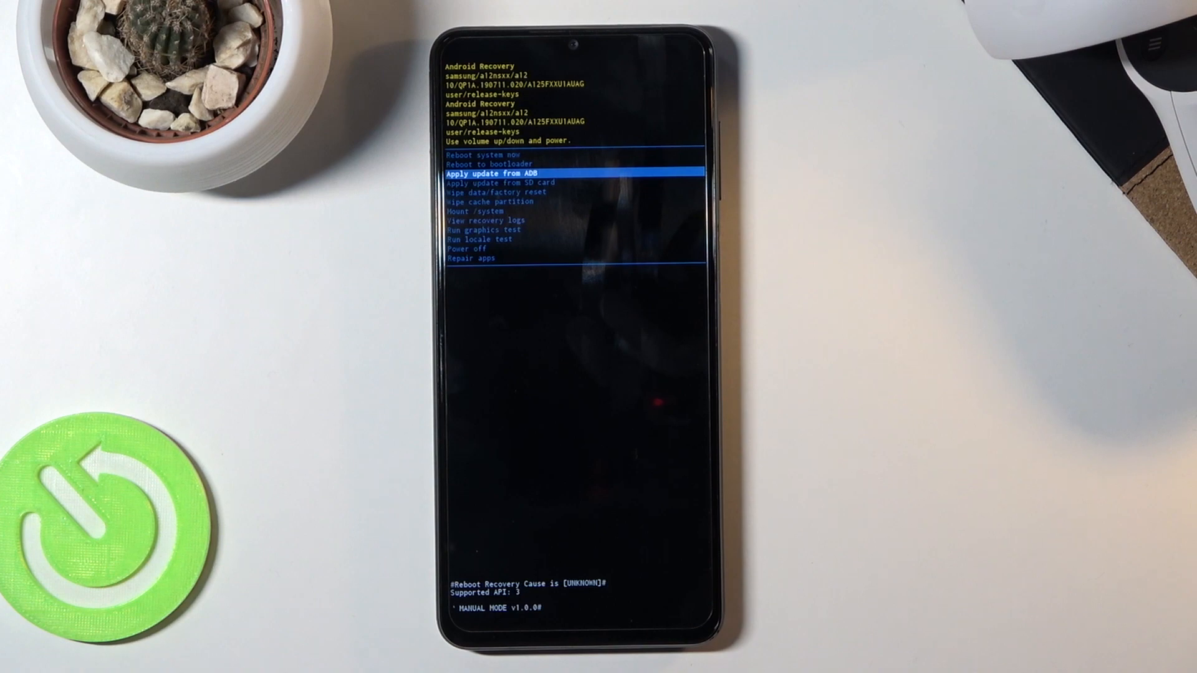
key("VolumeUp")
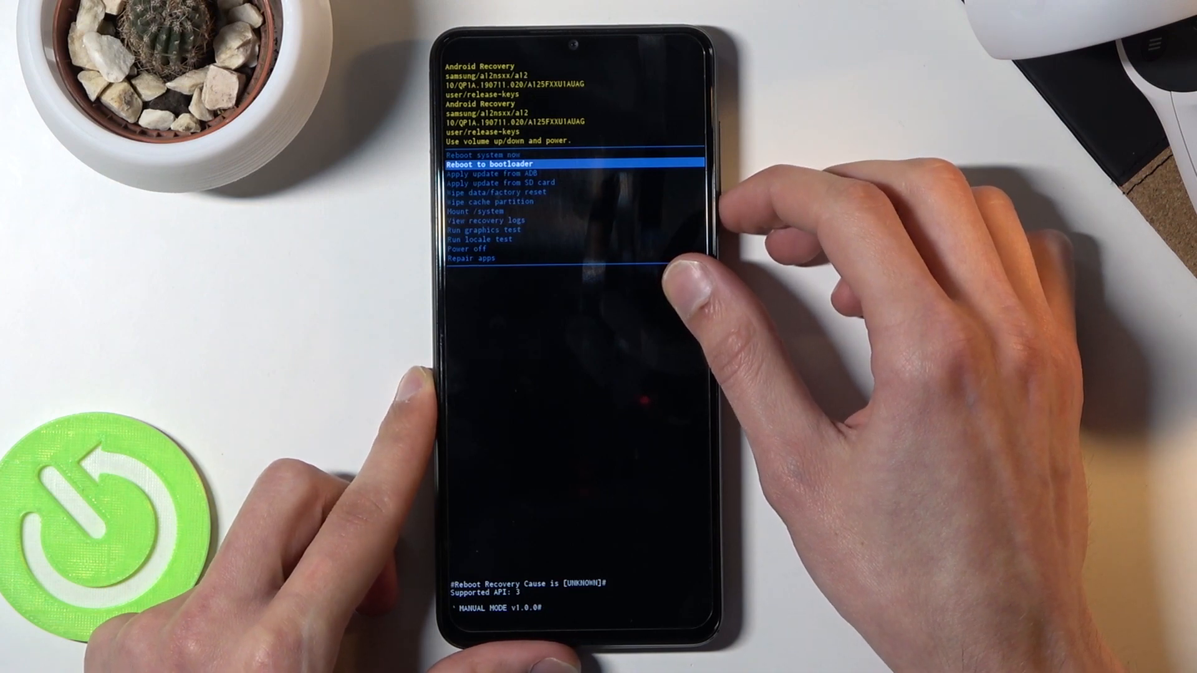
Step: Step the highlight down through Apply update, Wipe data, Wipe cache and Power off, ending on Reboot system now
key("volumedown")
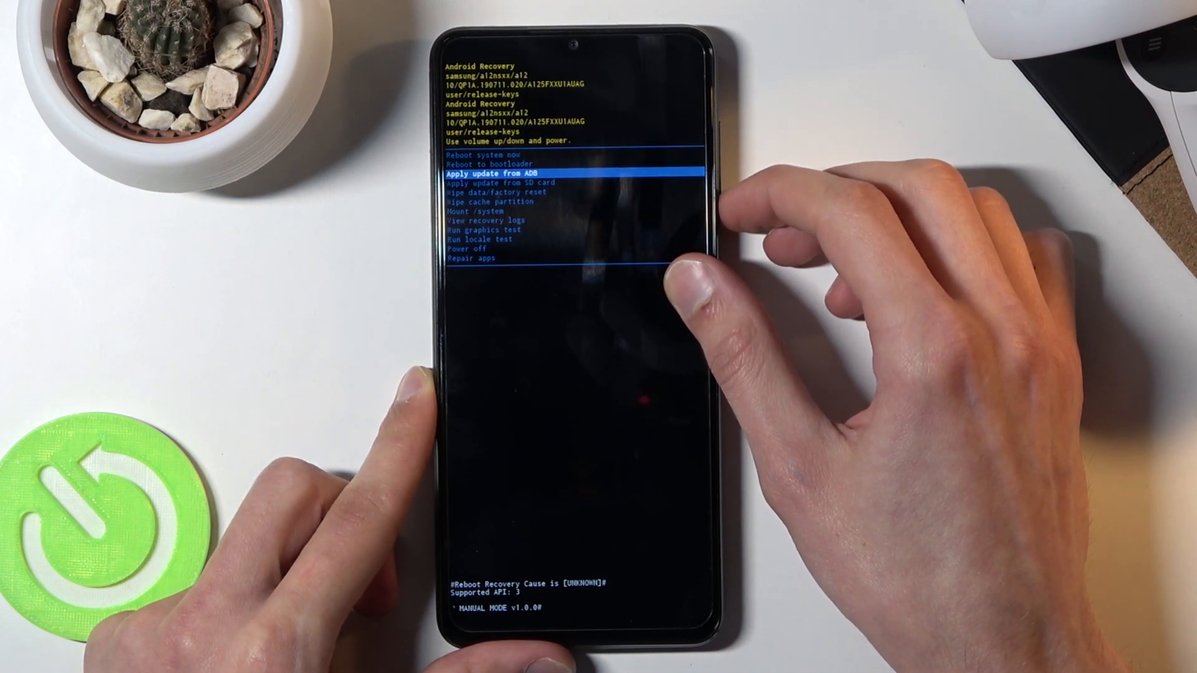
key("volumedown")
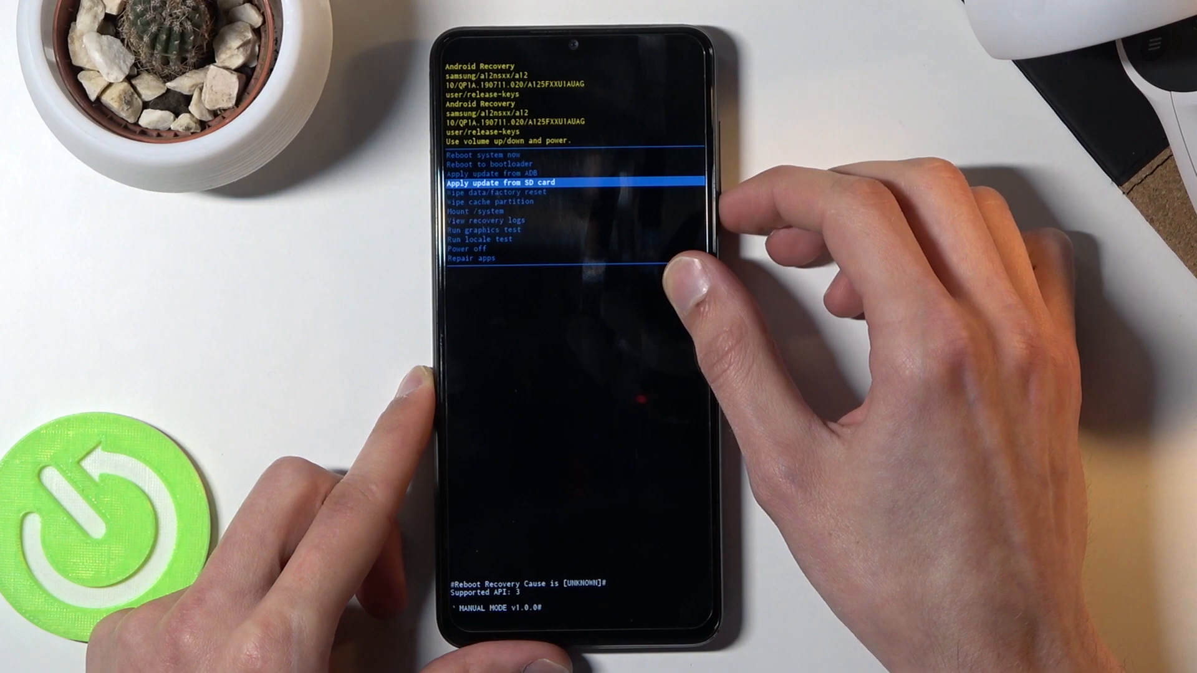
key("VolumeDown")
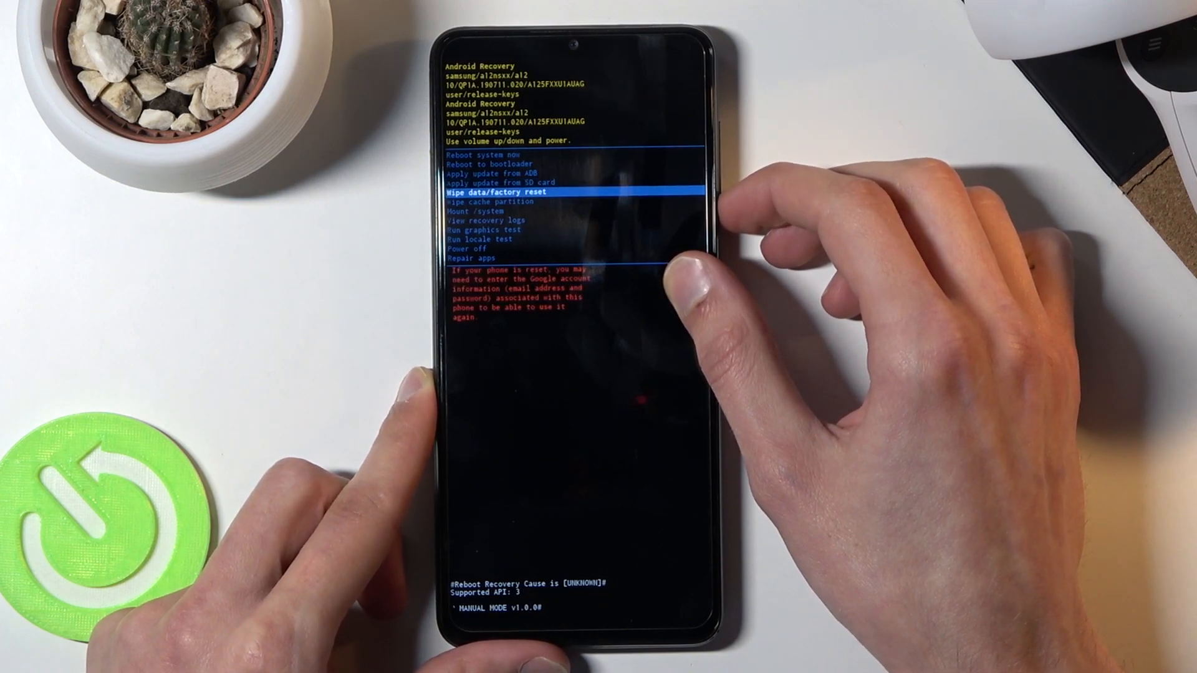
key("VolumeDown")
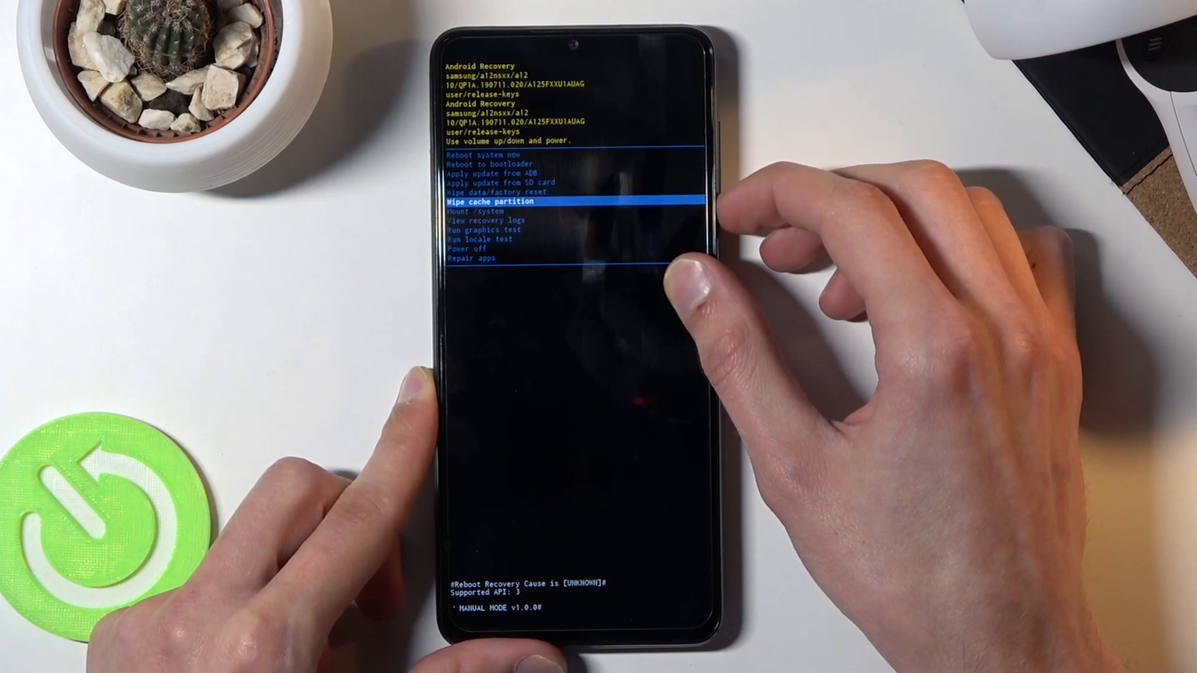
key("volumedown")
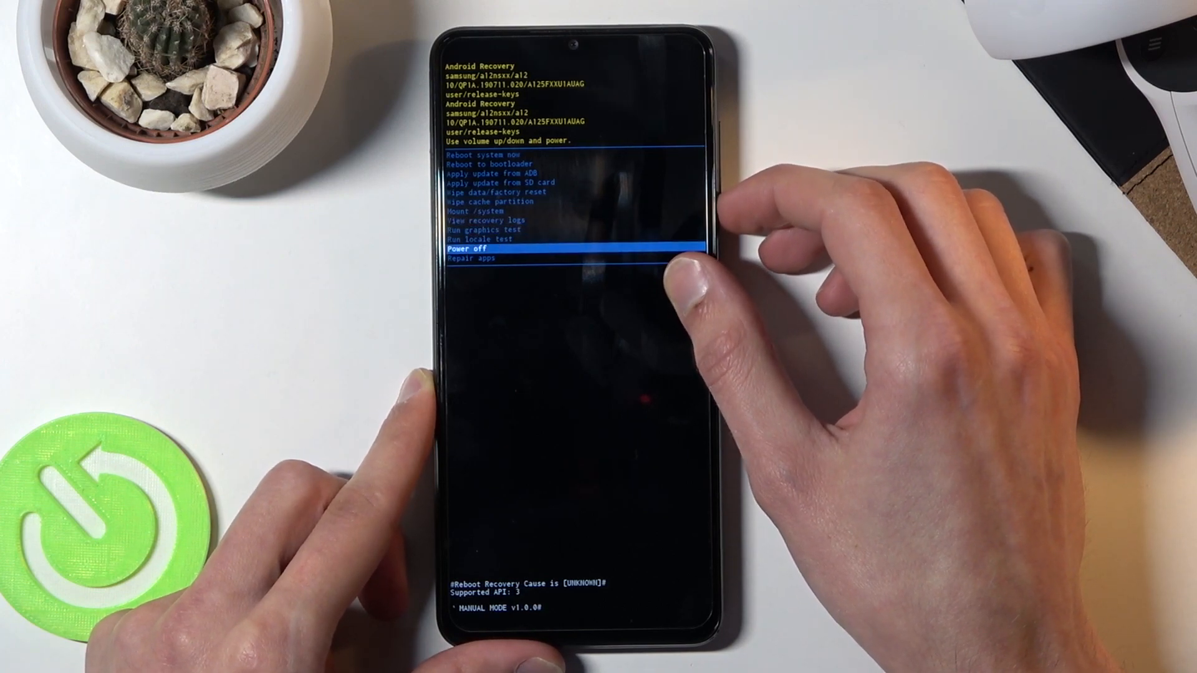
key("VolumeUp")
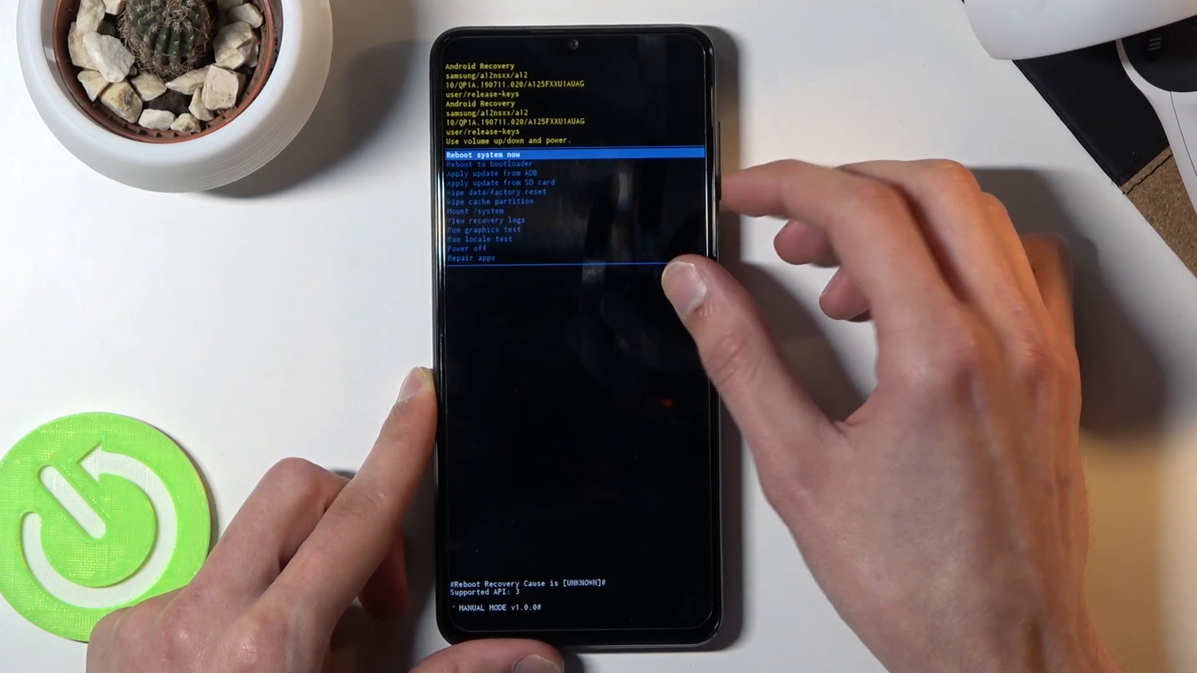